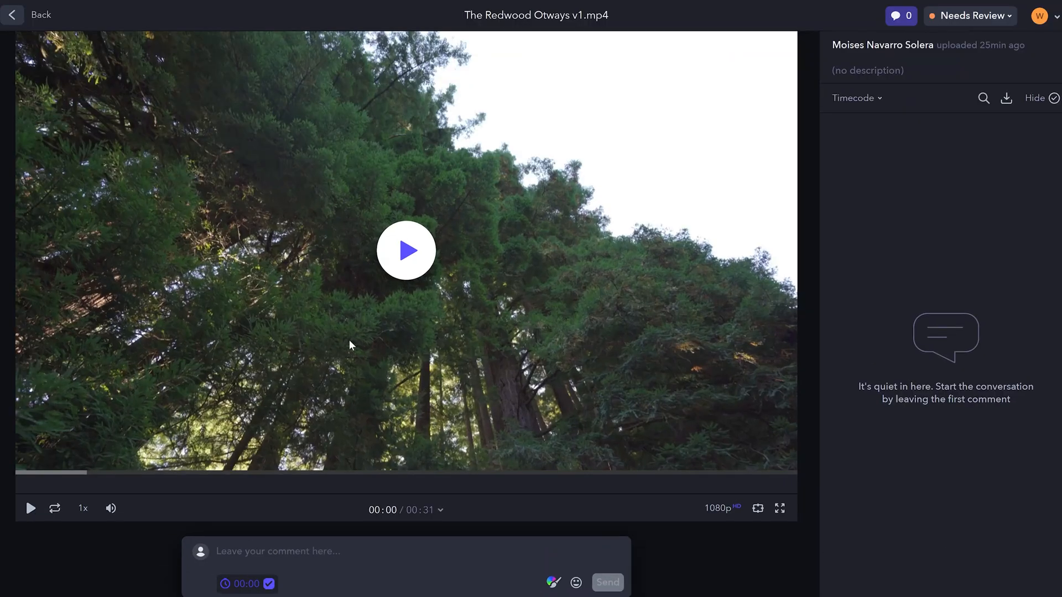
Step: Start playback of The Redwood Otways v1.mp4 from the beginning
{"action": "left_click", "coordinate": [406, 250]}
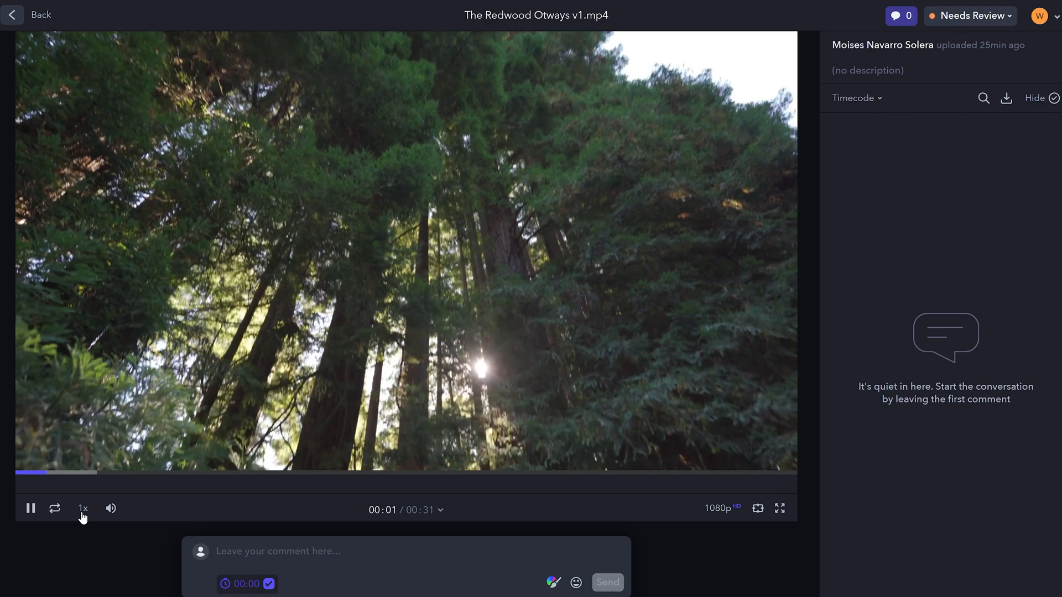
{"action": "left_click", "coordinate": [83, 507]}
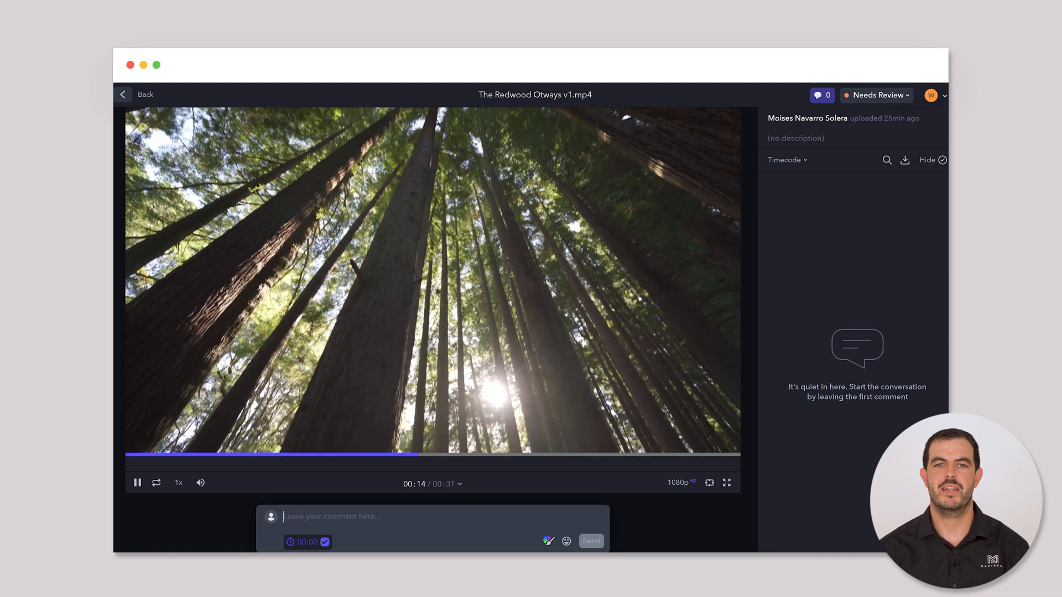
Step: Submit a 00:15 comment: 'Make all the colors more saturated, black level down to improve contrast'
{"action": "type", "text": "Make all the colors"}
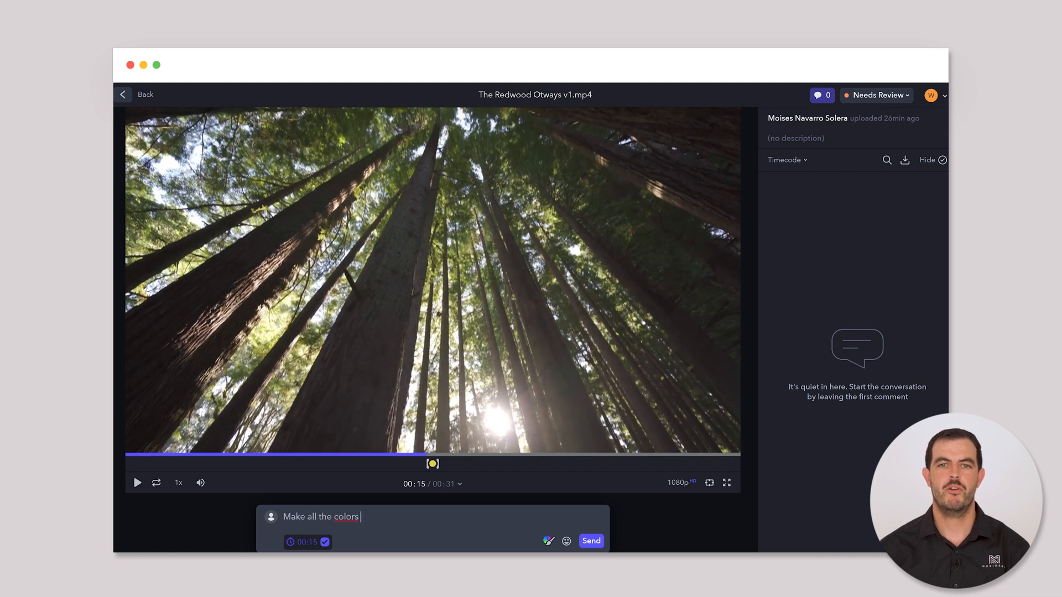
{"action": "type", "text": "more saturated, black le"}
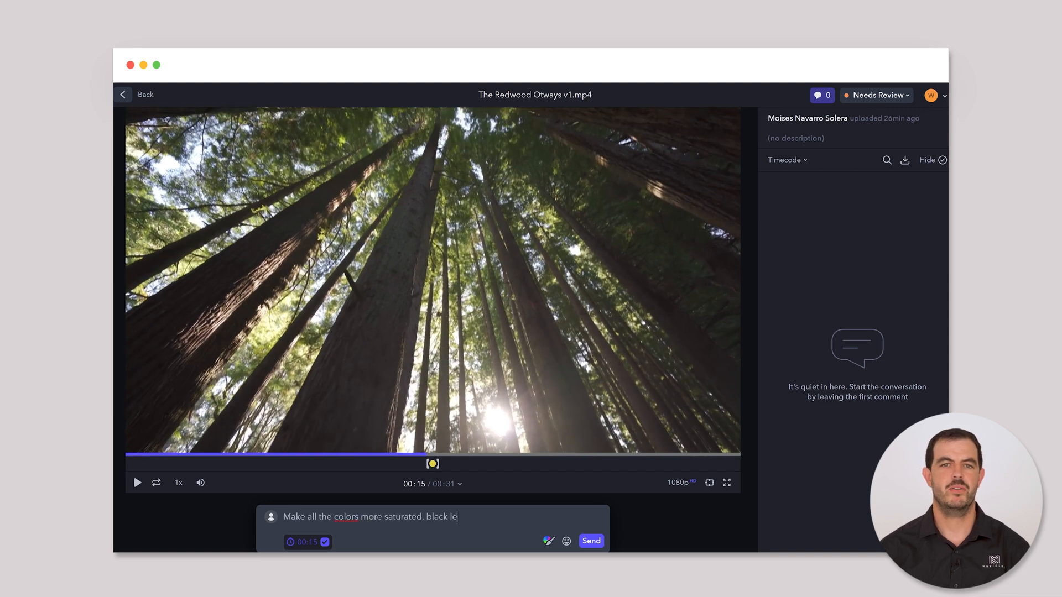
{"action": "type", "text": "vel down to improve contra"}
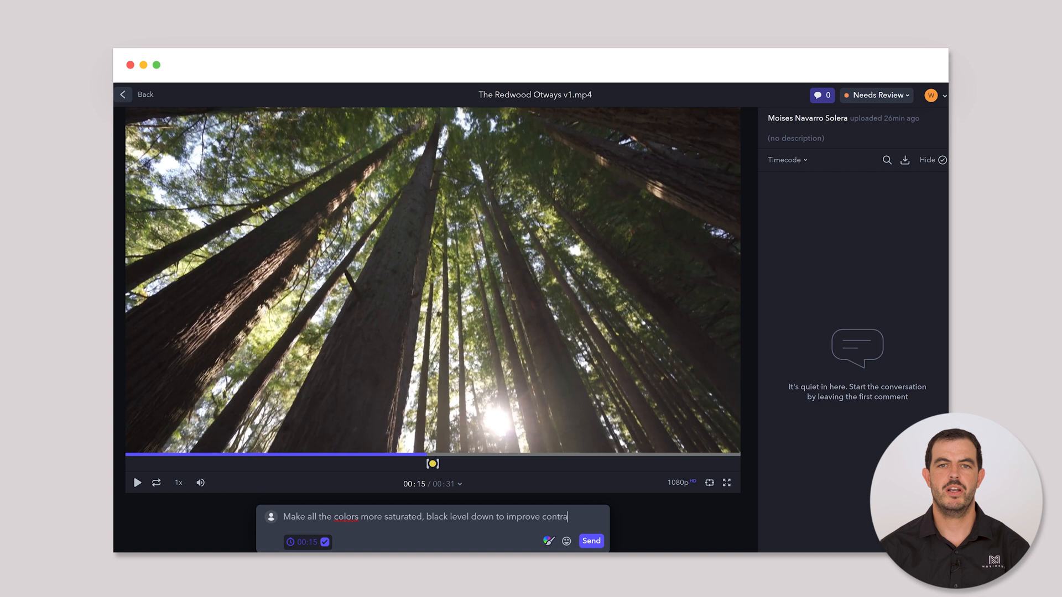
{"action": "left_click", "coordinate": [589, 541]}
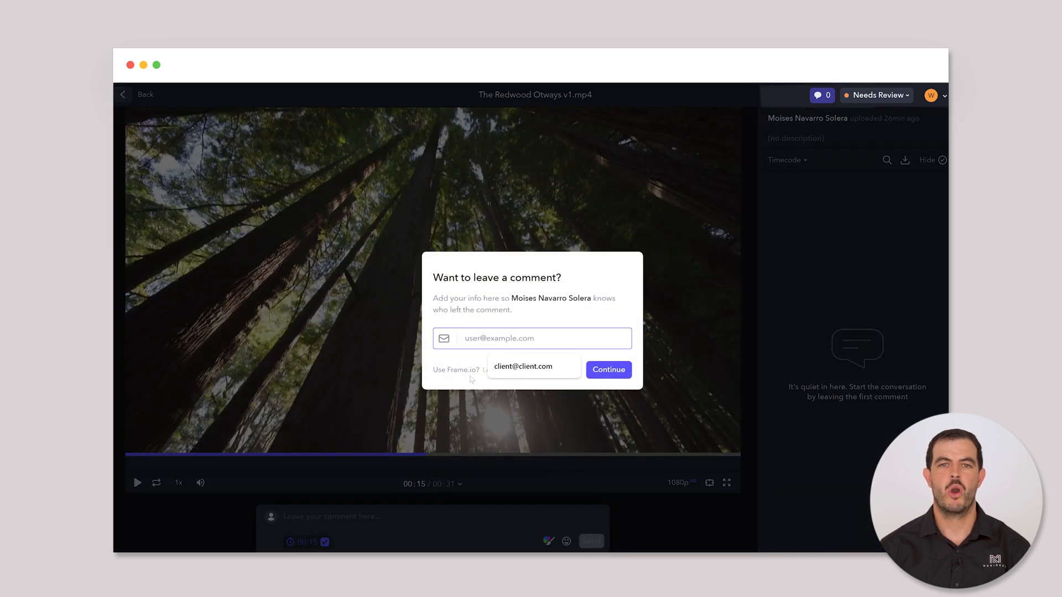
Step: Post the comment under the suggested guest reviewer email and resume playback
{"action": "left_click", "coordinate": [522, 366]}
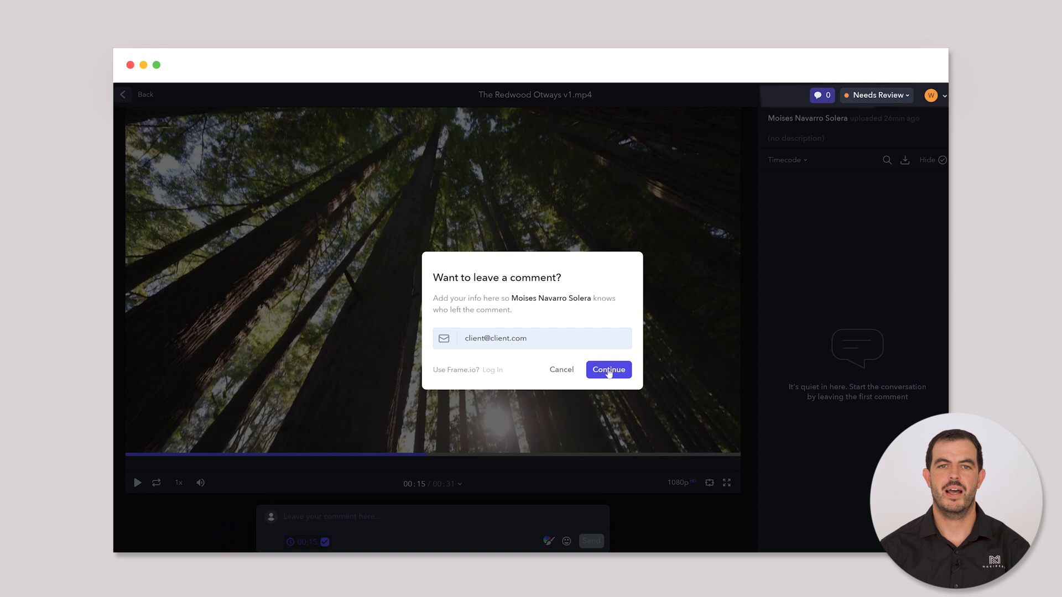
{"action": "left_click", "coordinate": [608, 369]}
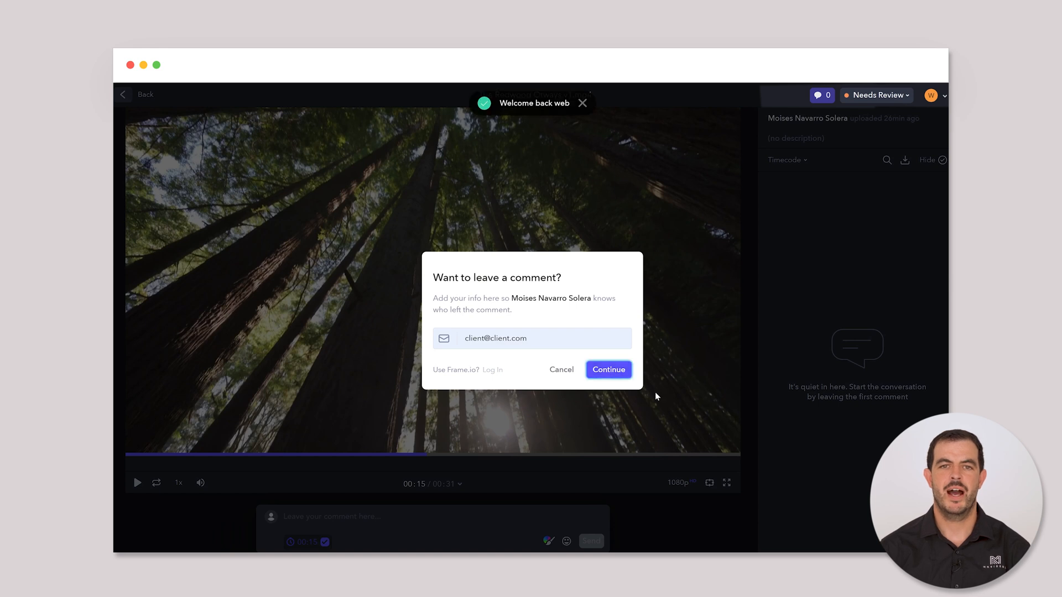
{"action": "left_click", "coordinate": [607, 369]}
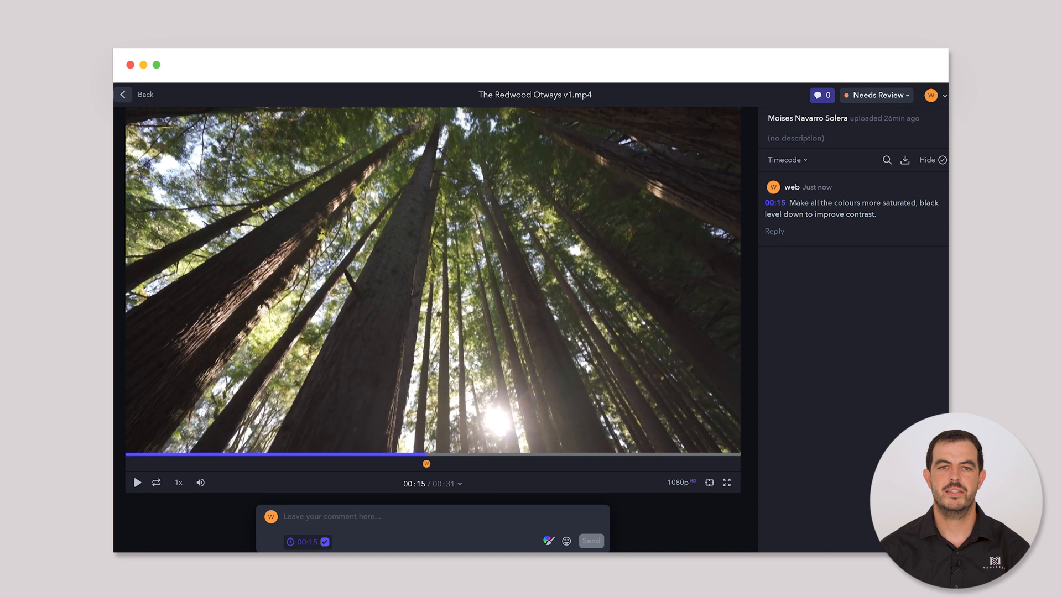
{"action": "left_click", "coordinate": [136, 482]}
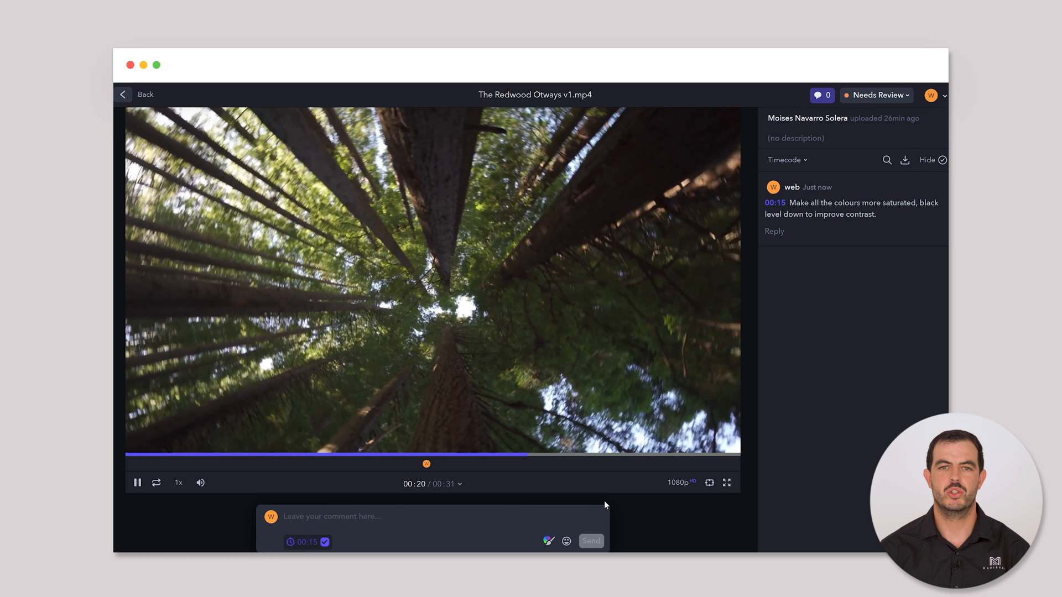
Step: Post a 00:24–00:27 range comment asking to add an animal, then rewind to about 18 seconds
{"action": "type", "text": "Add me an animal in this section"}
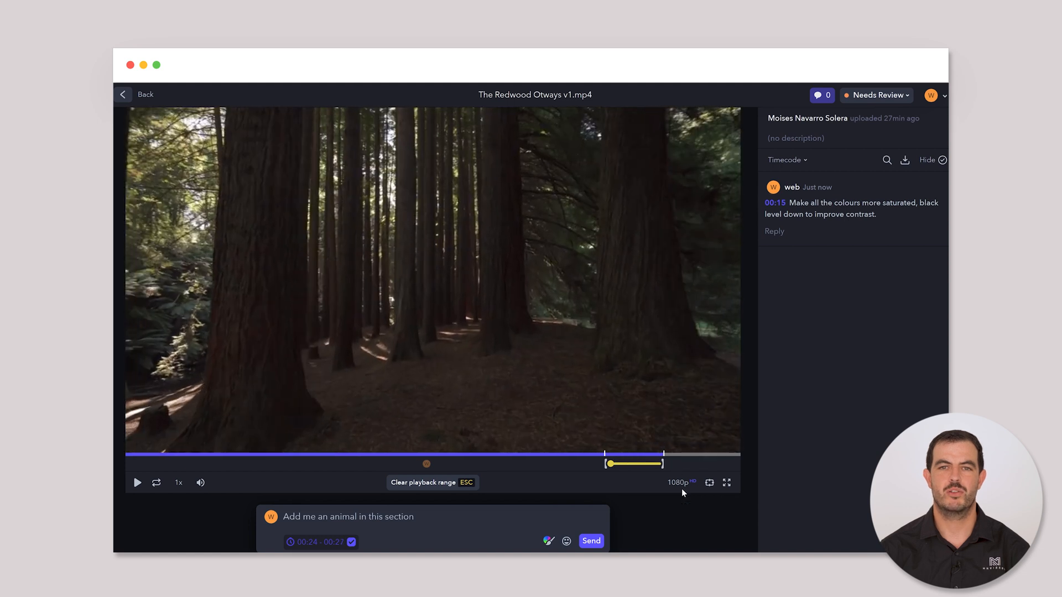
{"action": "left_click", "coordinate": [589, 541]}
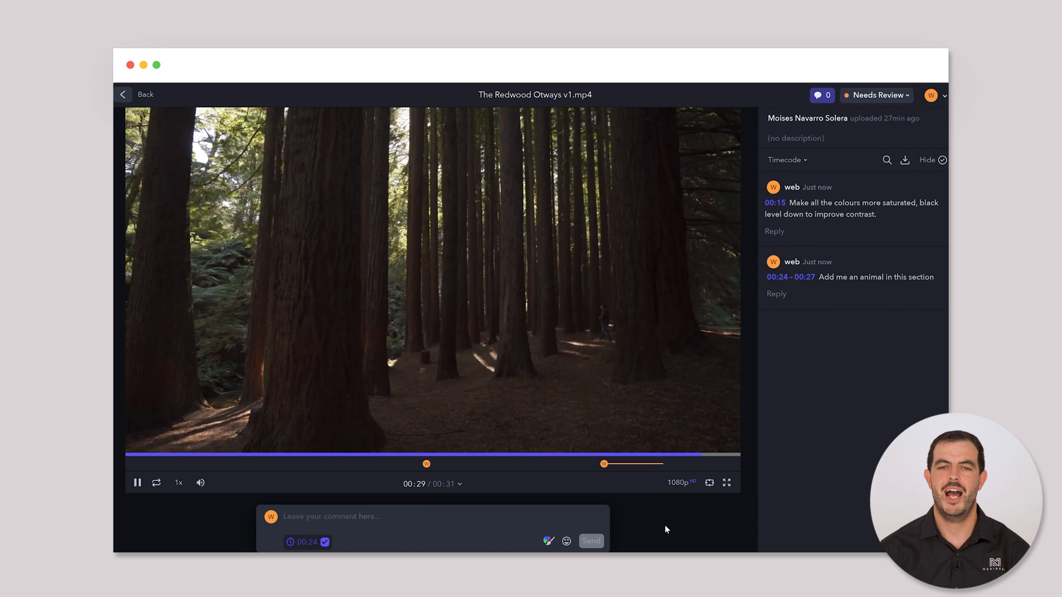
{"action": "left_click", "coordinate": [493, 455]}
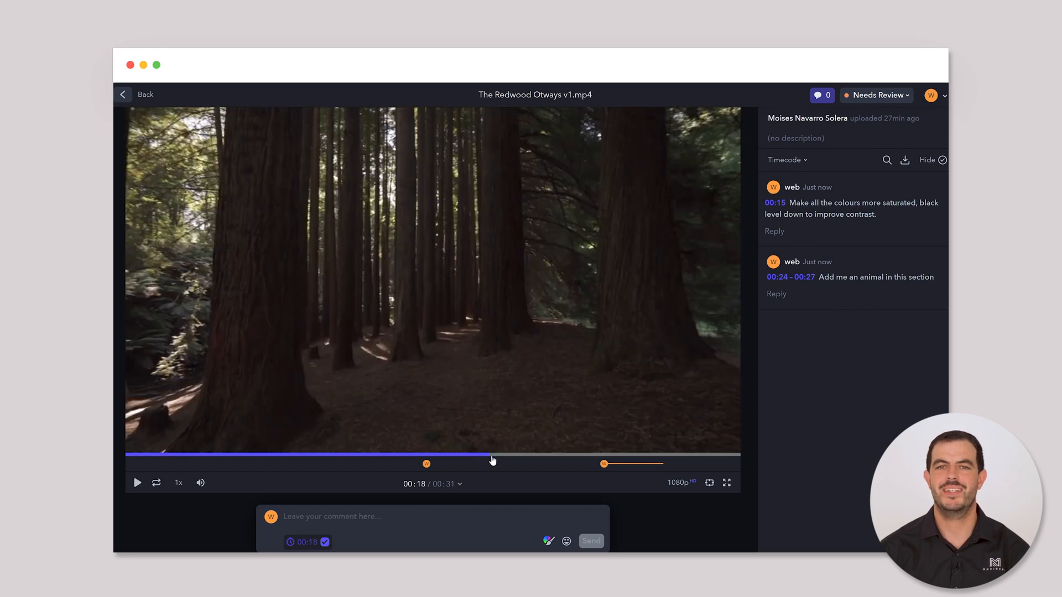
{"action": "left_click", "coordinate": [137, 483]}
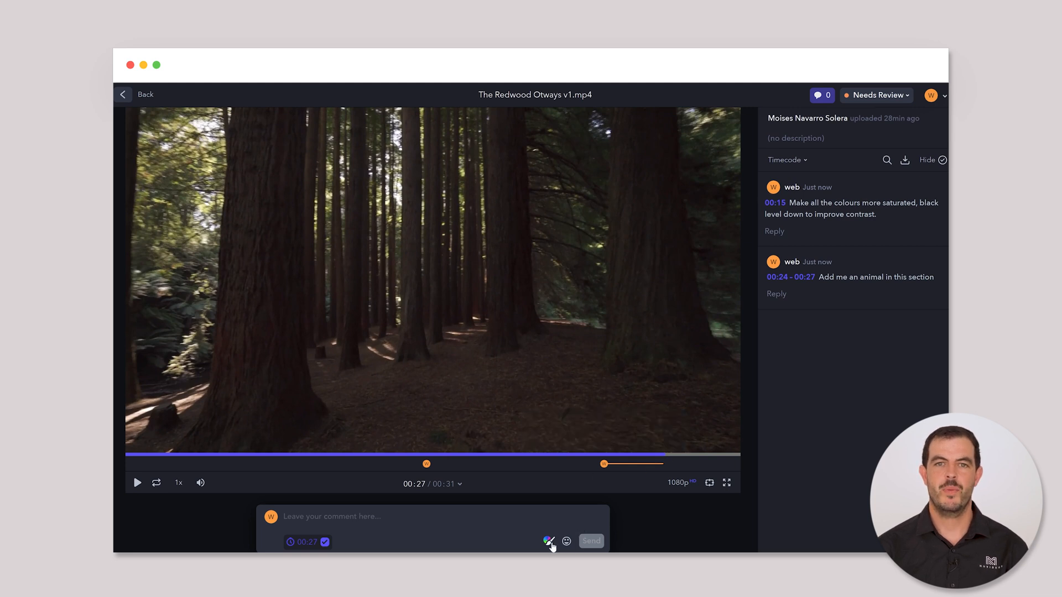
Step: Annotate the 00:27 frame with a red box and arrow noting where the animal should appear
{"action": "left_click", "coordinate": [548, 541]}
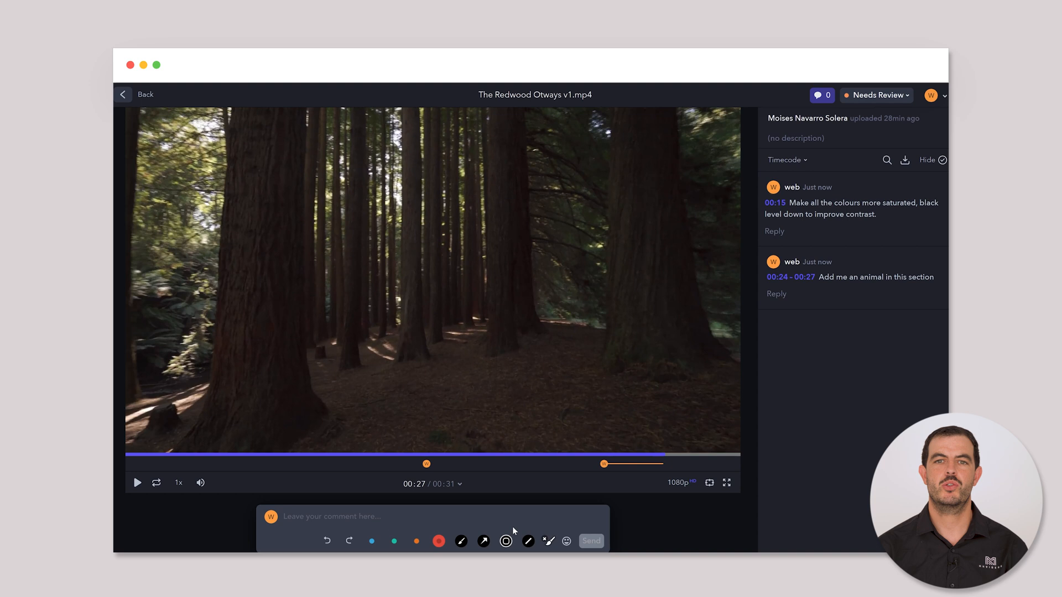
{"action": "mouse_move", "coordinate": [498, 545]}
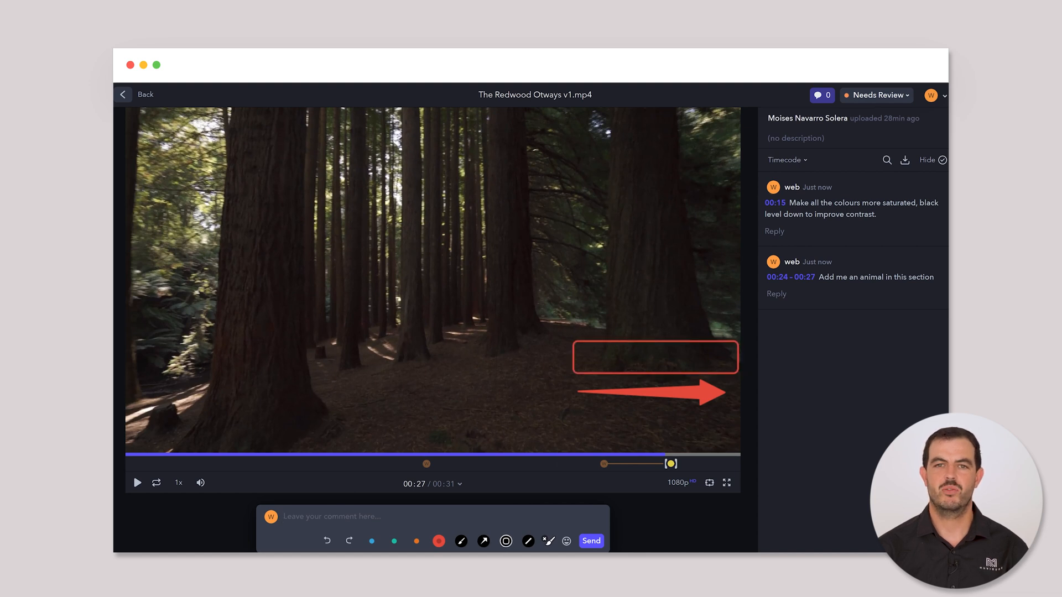
{"action": "type", "text": "Make the animal appear around this area a"}
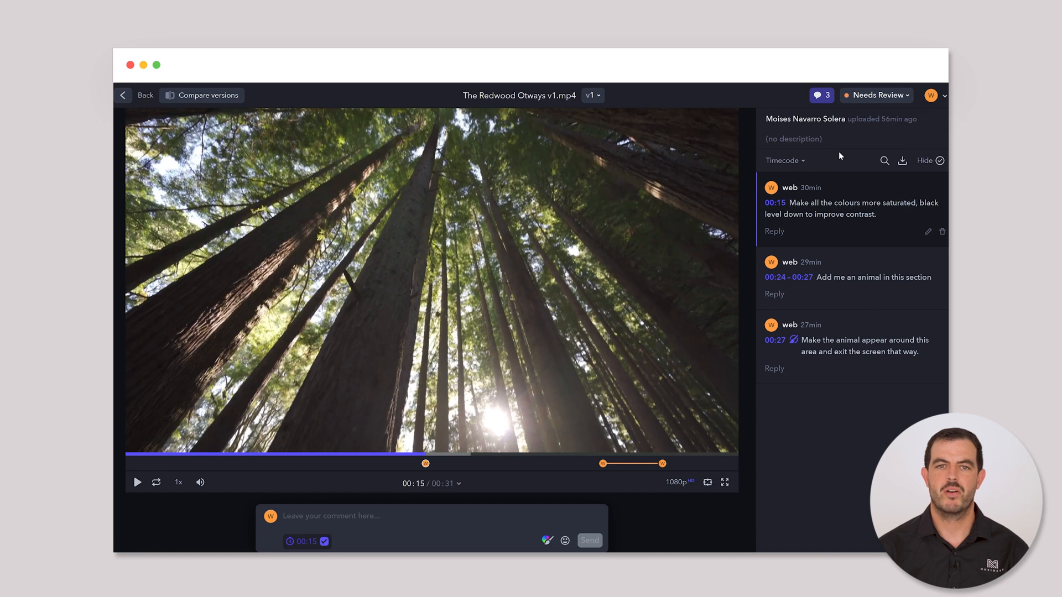
Step: Set v1's review status to In Progress and switch to the version list
{"action": "left_click", "coordinate": [875, 96]}
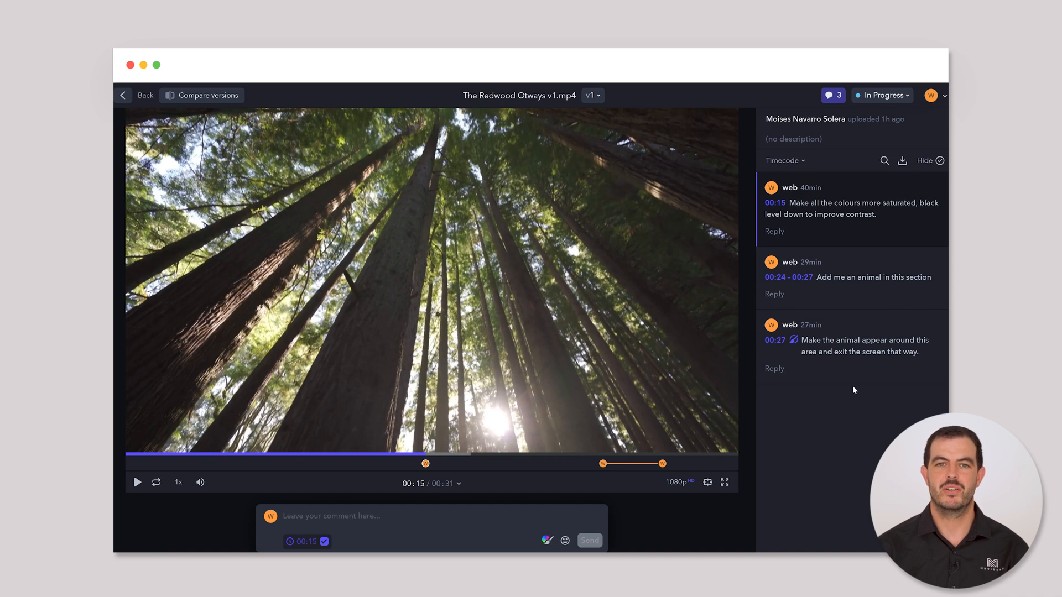
{"action": "left_click", "coordinate": [591, 95]}
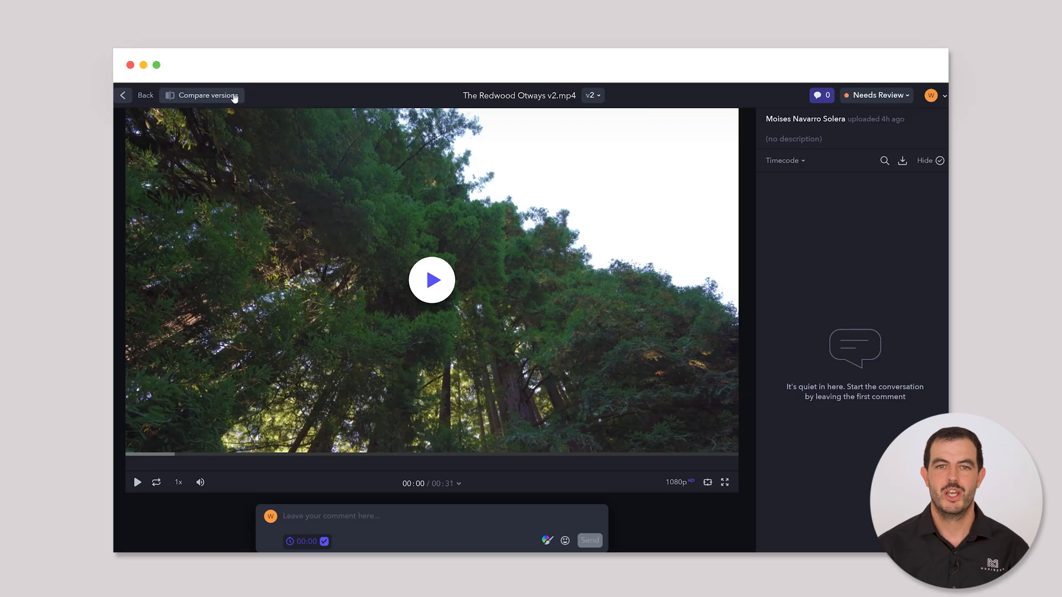
Step: Play v1 and v2 side by side with the 00:24–00:27 range looping, then stop
{"action": "left_click", "coordinate": [205, 95]}
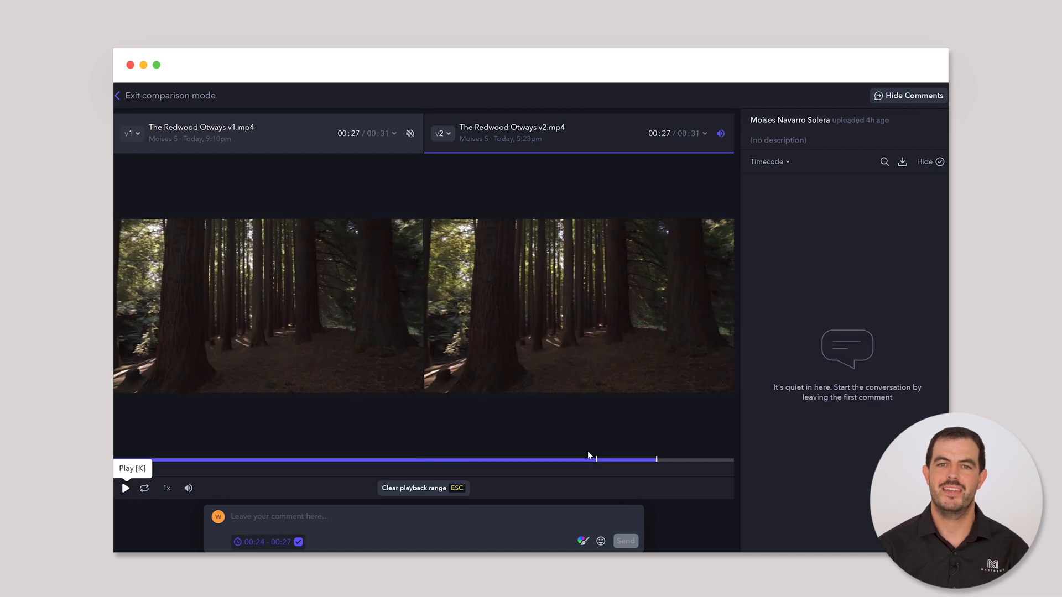
{"action": "left_click", "coordinate": [125, 487]}
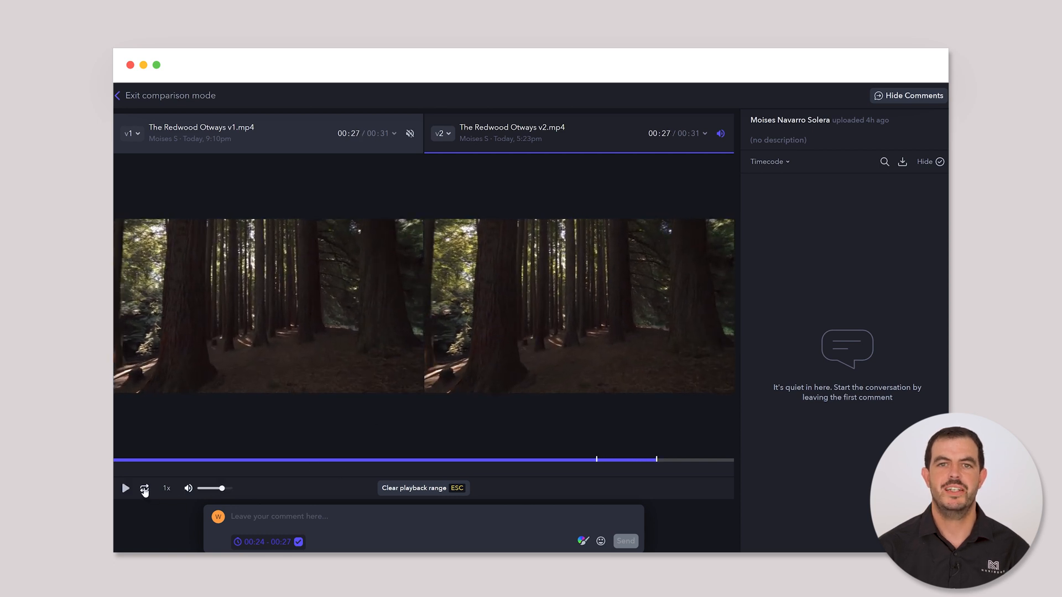
{"action": "left_click", "coordinate": [125, 488]}
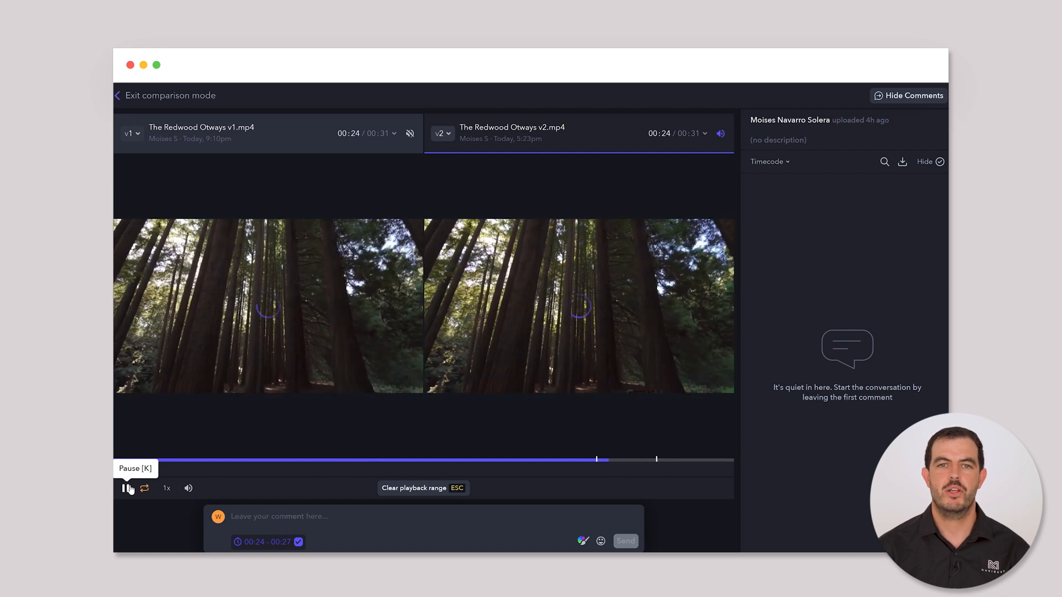
{"action": "left_click", "coordinate": [164, 96]}
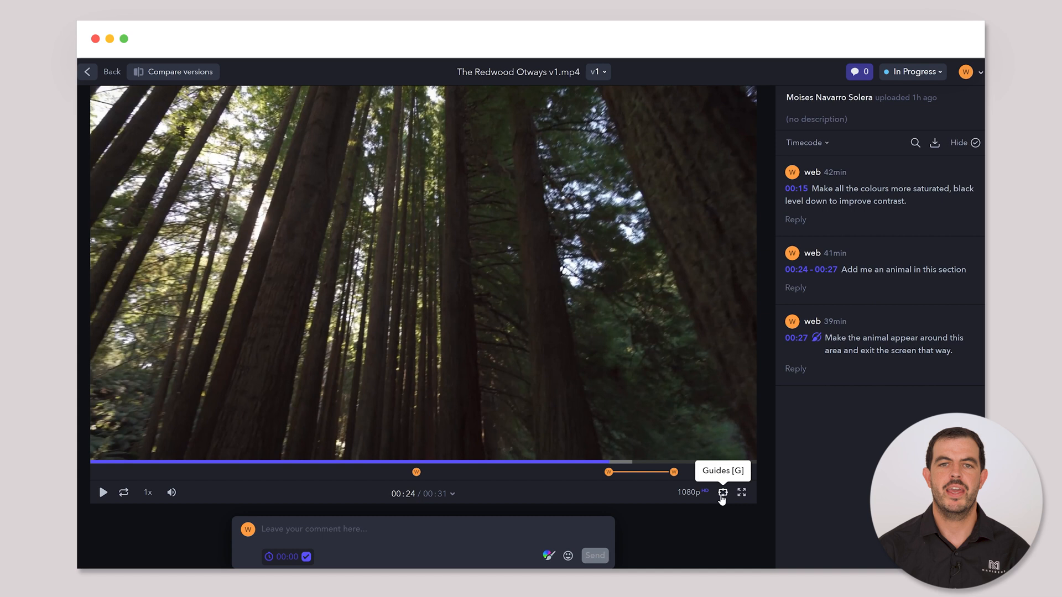
Step: Overlay 4:3 framing guides on the v1 video
{"action": "left_click", "coordinate": [722, 492]}
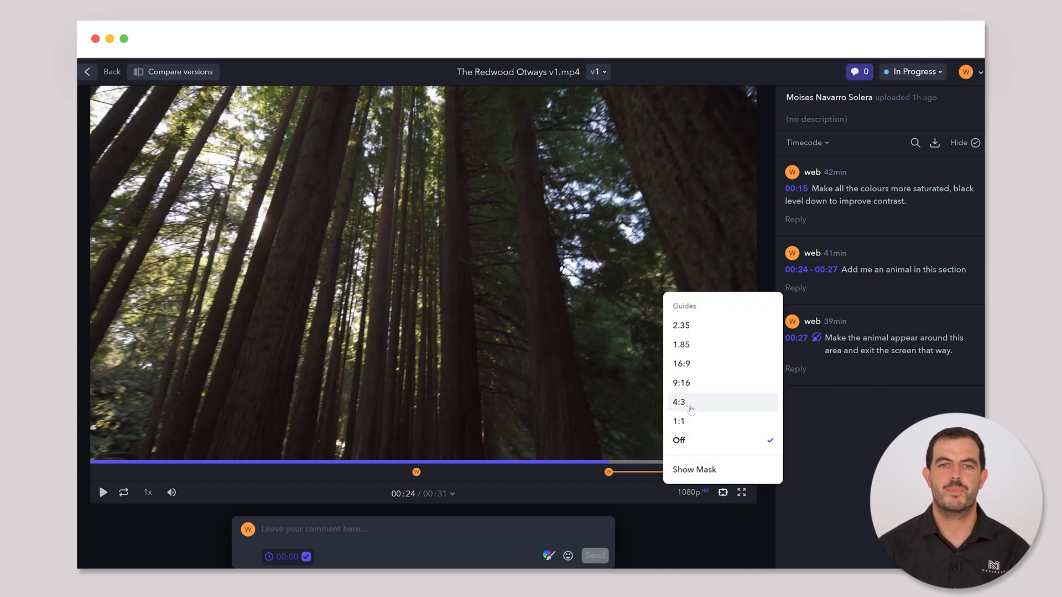
{"action": "left_click", "coordinate": [678, 401]}
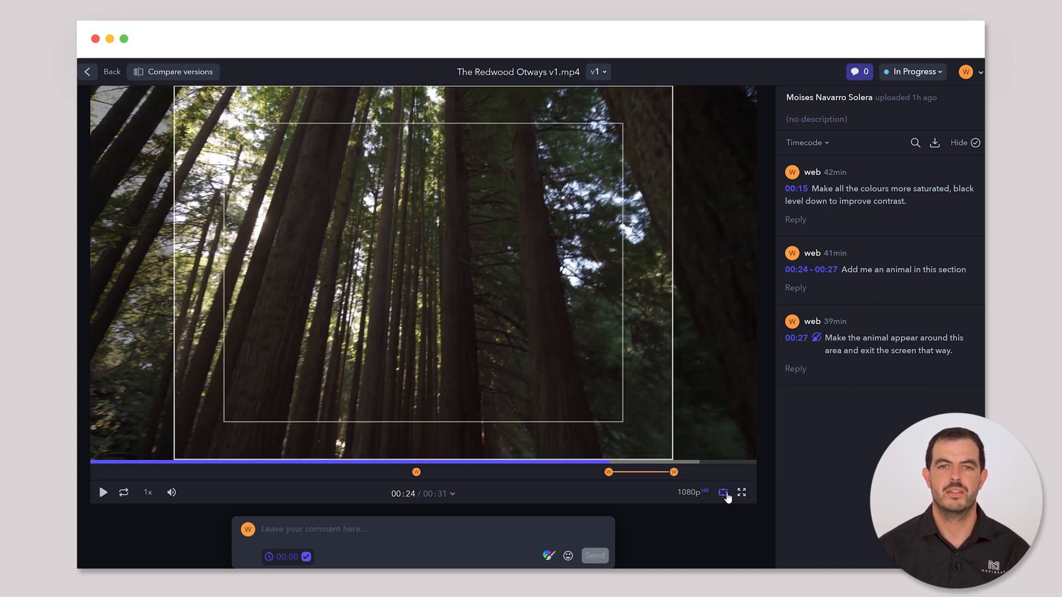
{"action": "left_click", "coordinate": [722, 492]}
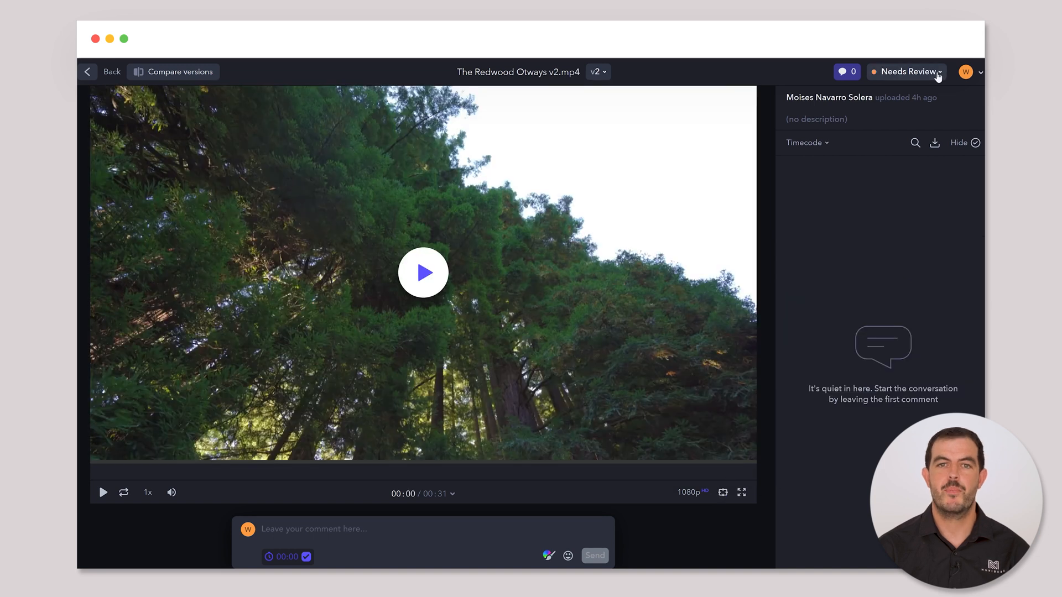
Step: Change The Redwood Otways v2 status from Needs Review to Approved
{"action": "left_click", "coordinate": [904, 71]}
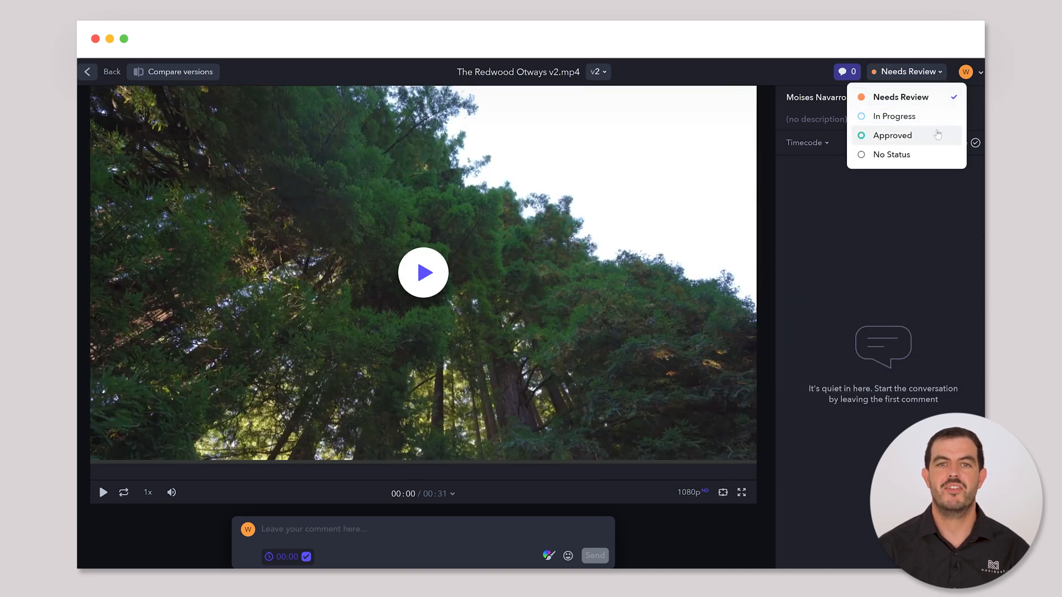
{"action": "left_click", "coordinate": [891, 135]}
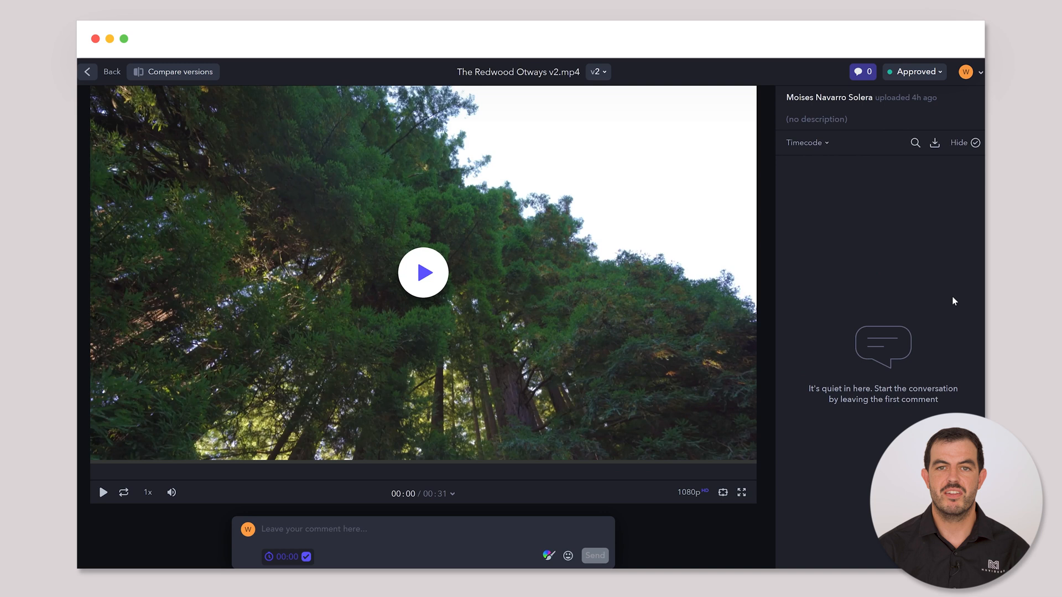
{"action": "mouse_move", "coordinate": [948, 300]}
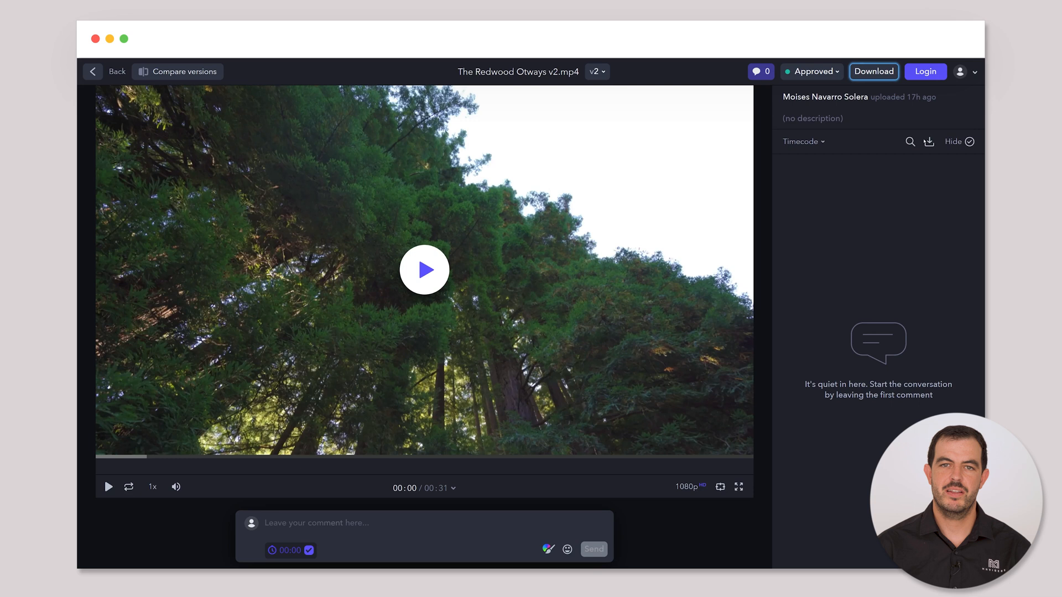
Step: Download the approved Redwood Otways v2 video file
{"action": "left_click", "coordinate": [873, 71]}
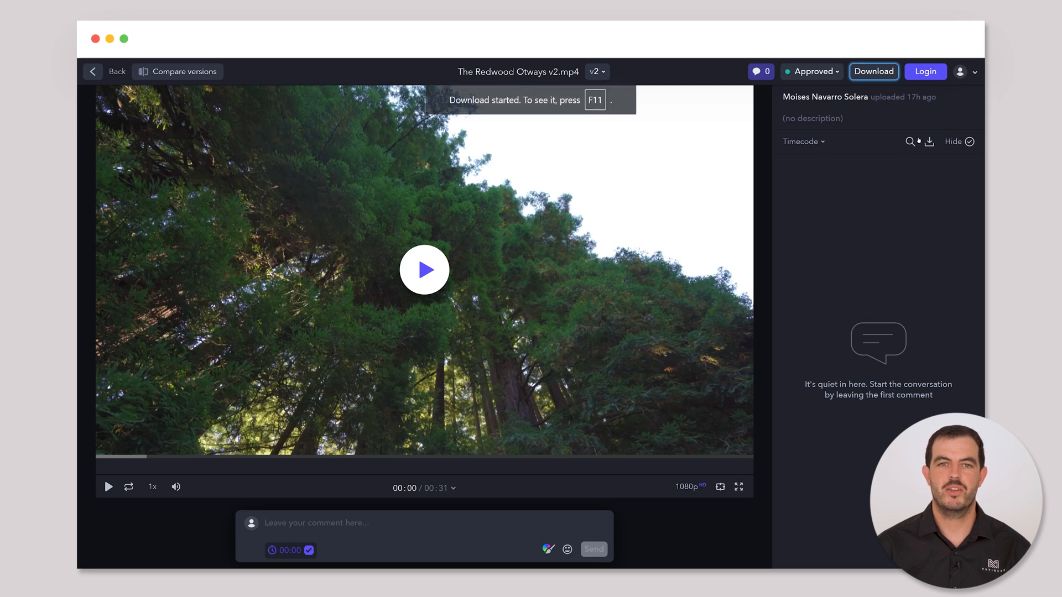